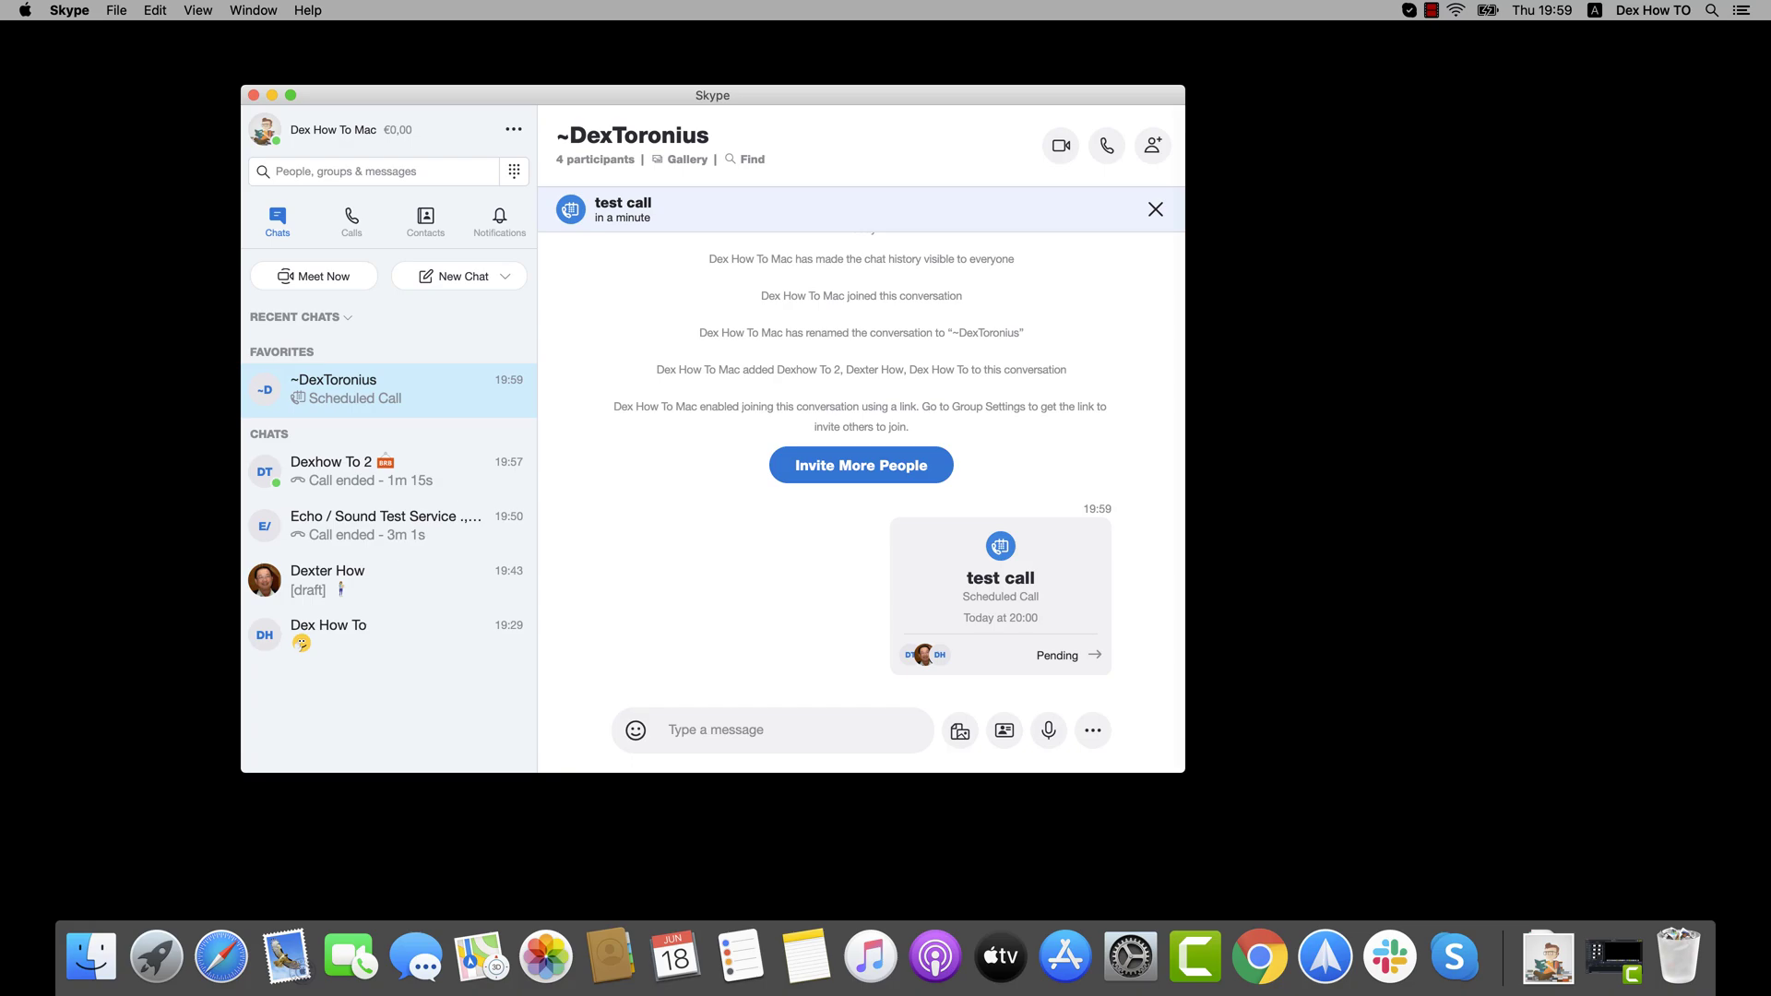
mouse_move(351, 500)
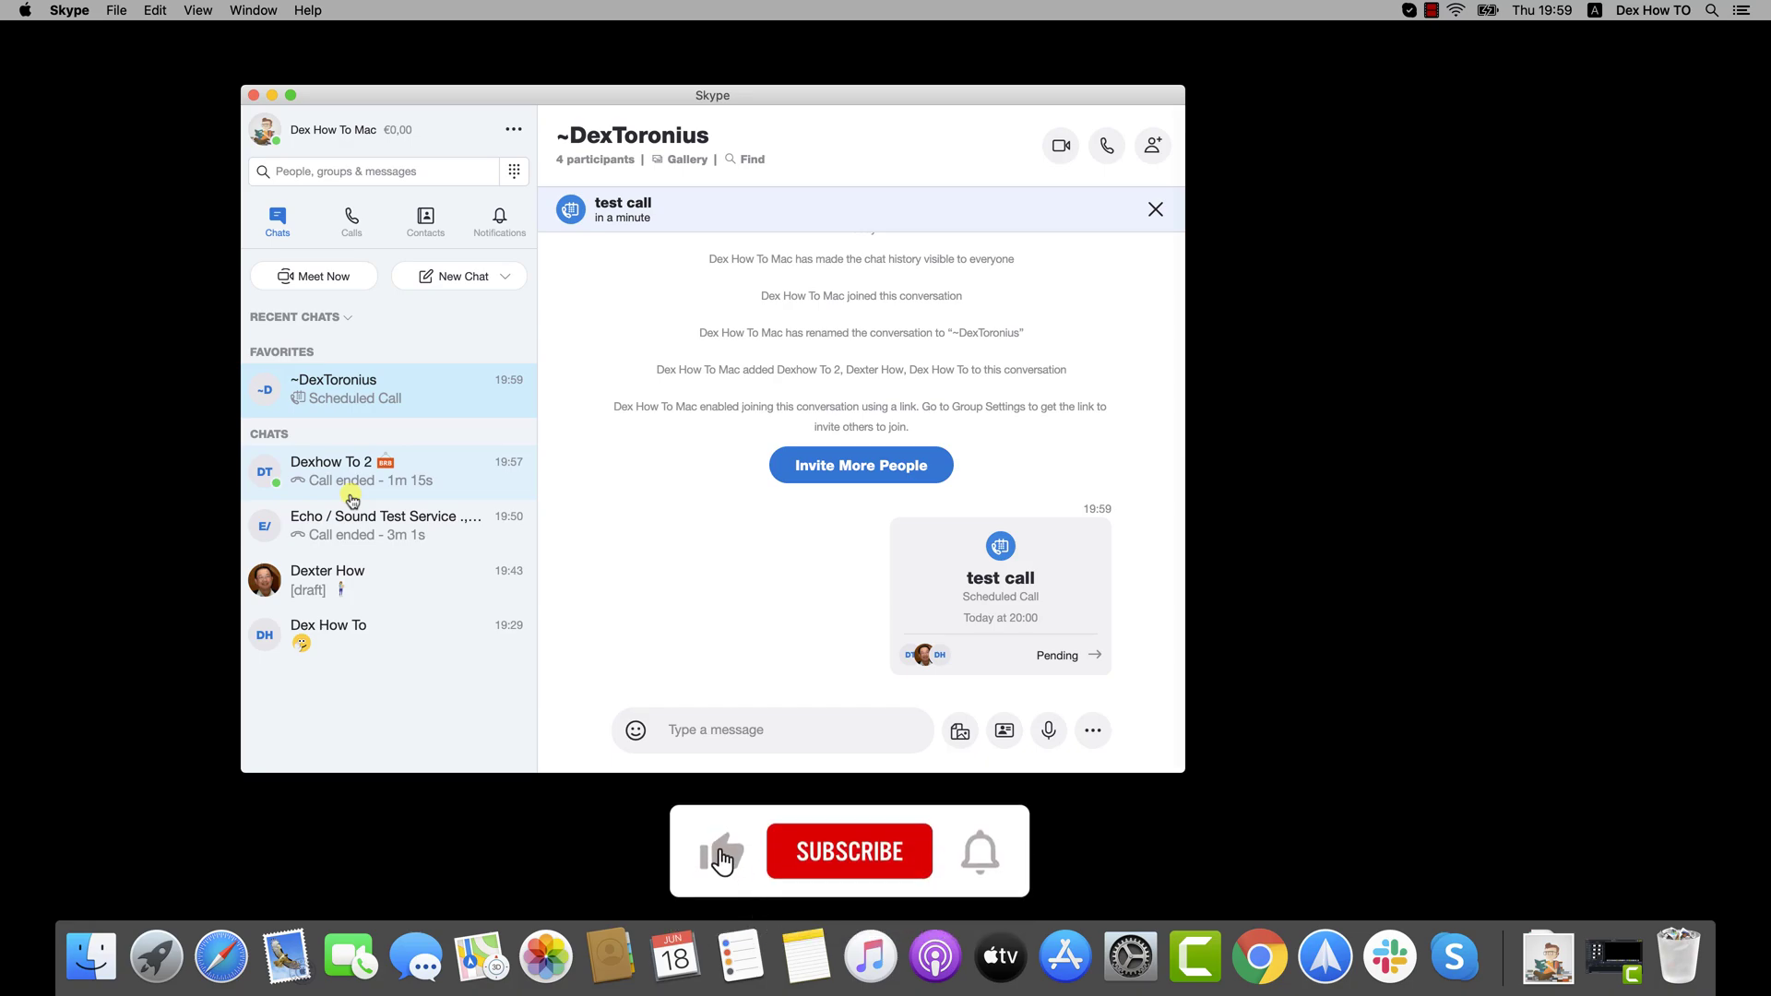
Go to the Calls list and start setting up a new call
click(848, 850)
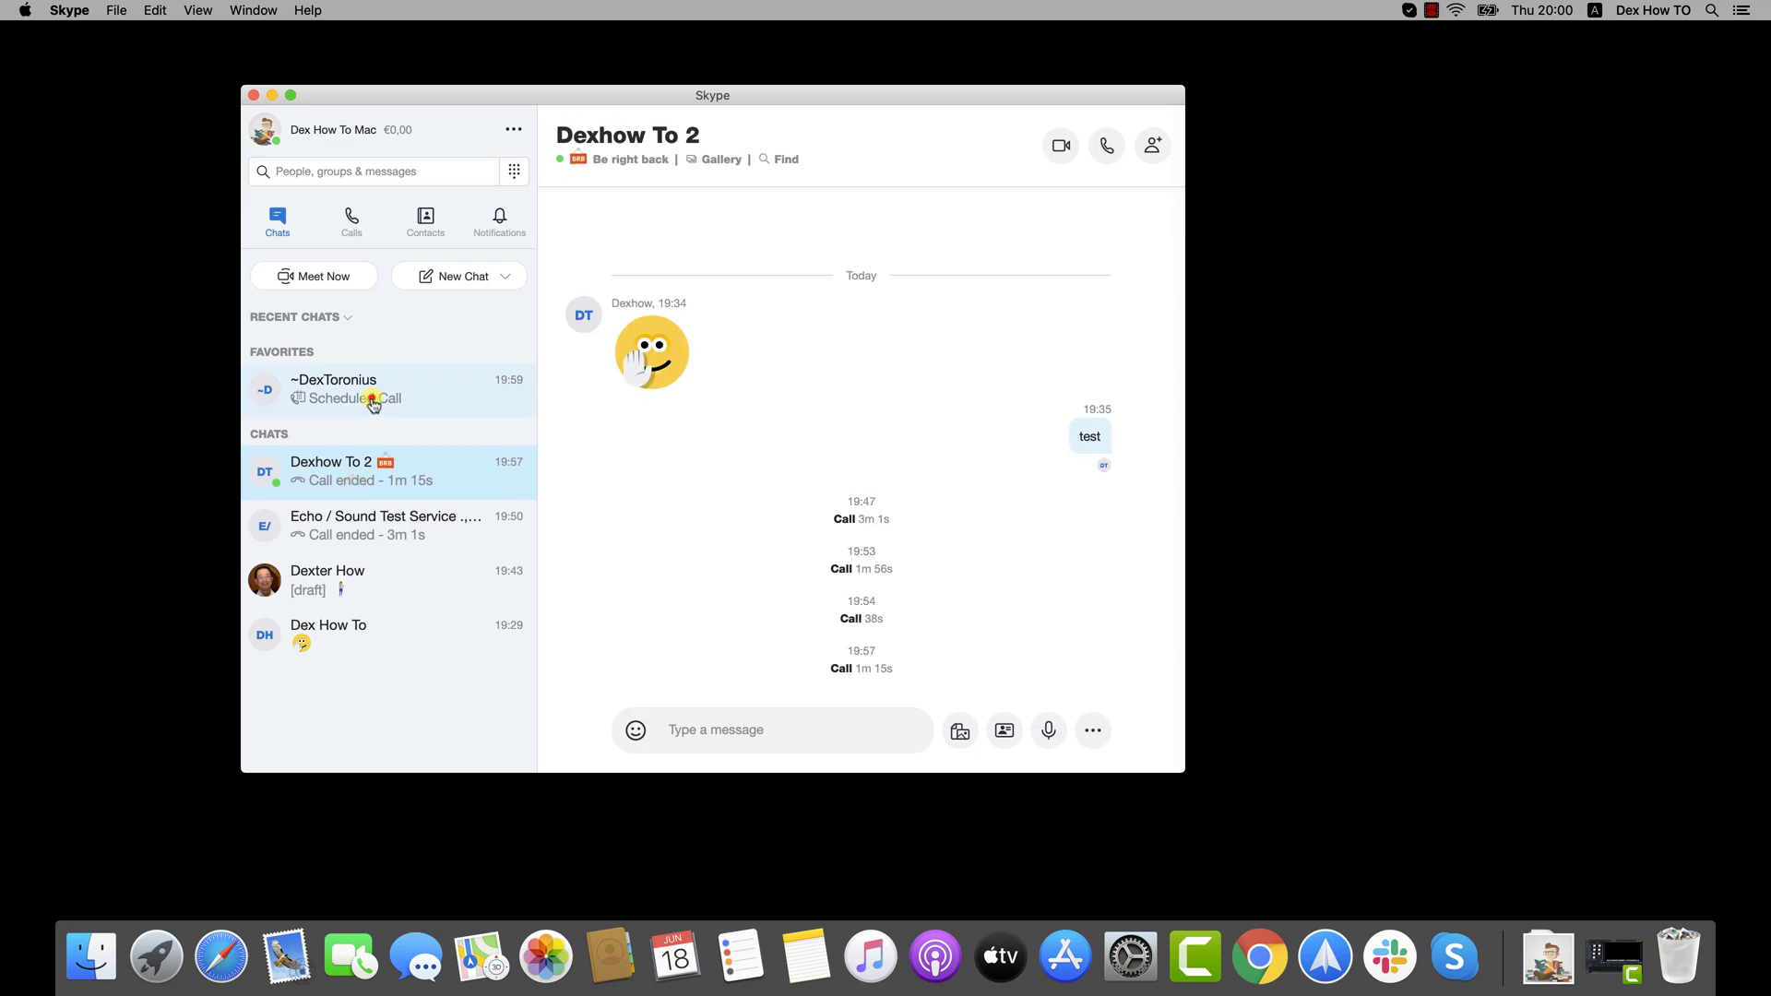
click(332, 389)
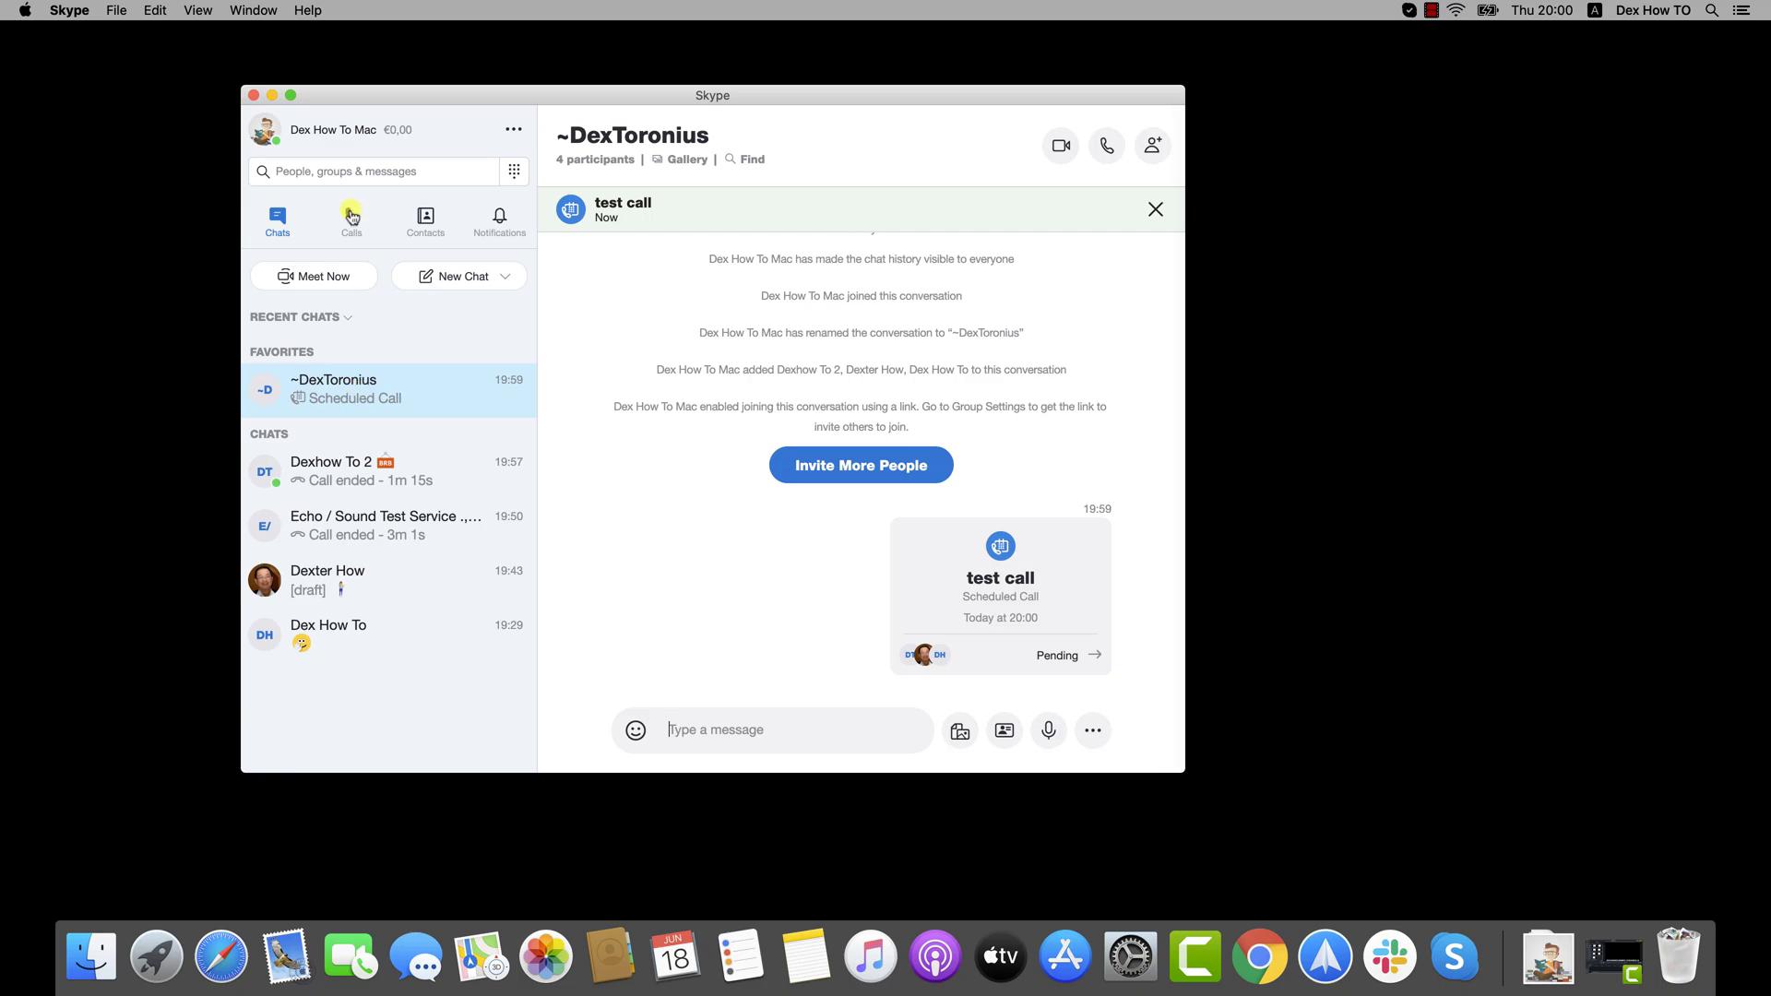
click(289, 94)
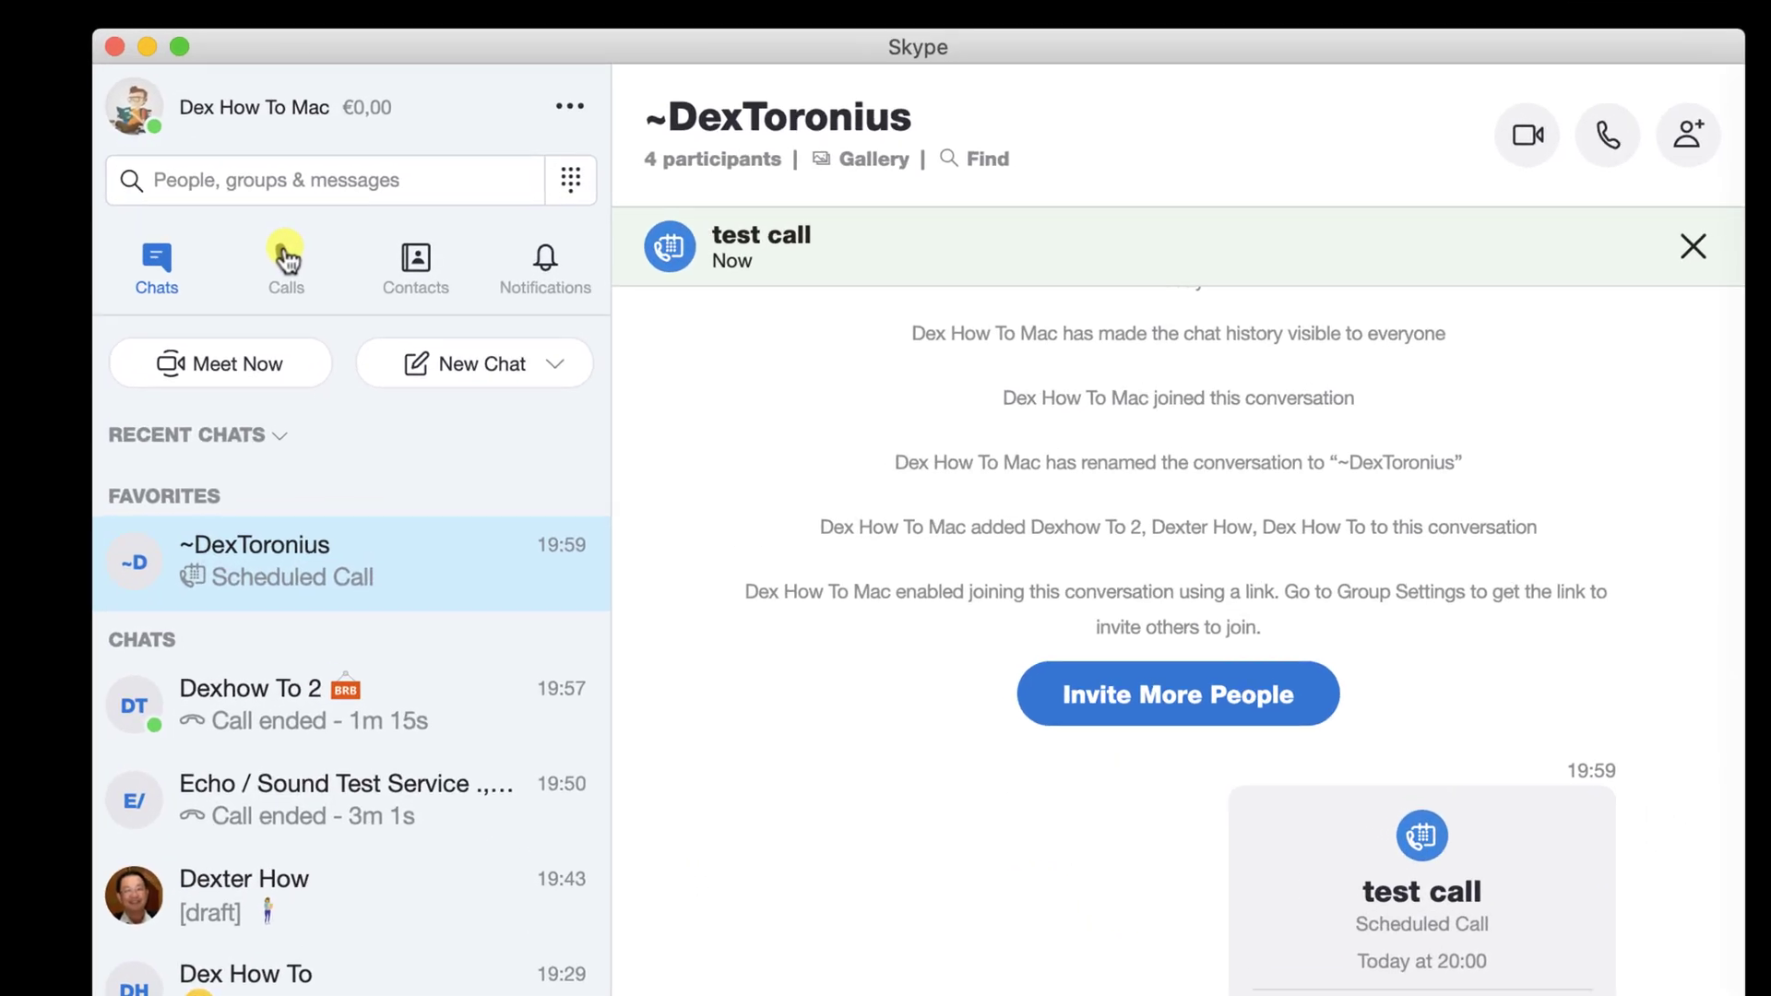
click(284, 266)
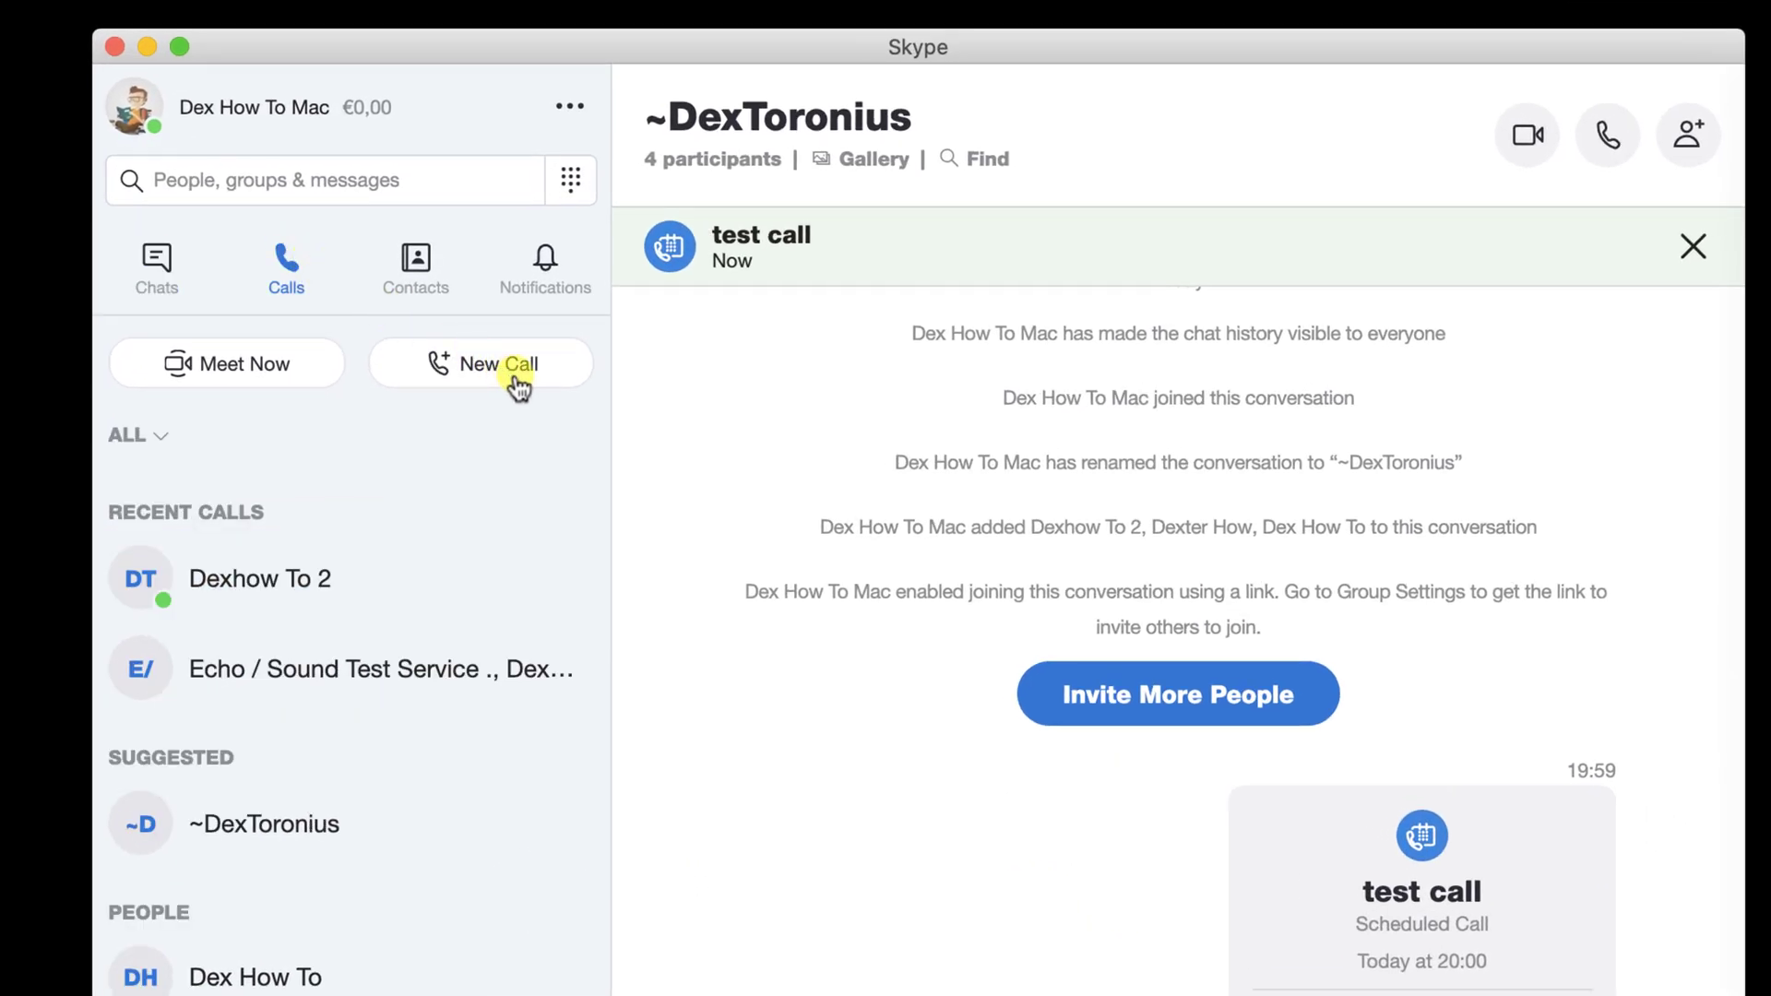
click(496, 364)
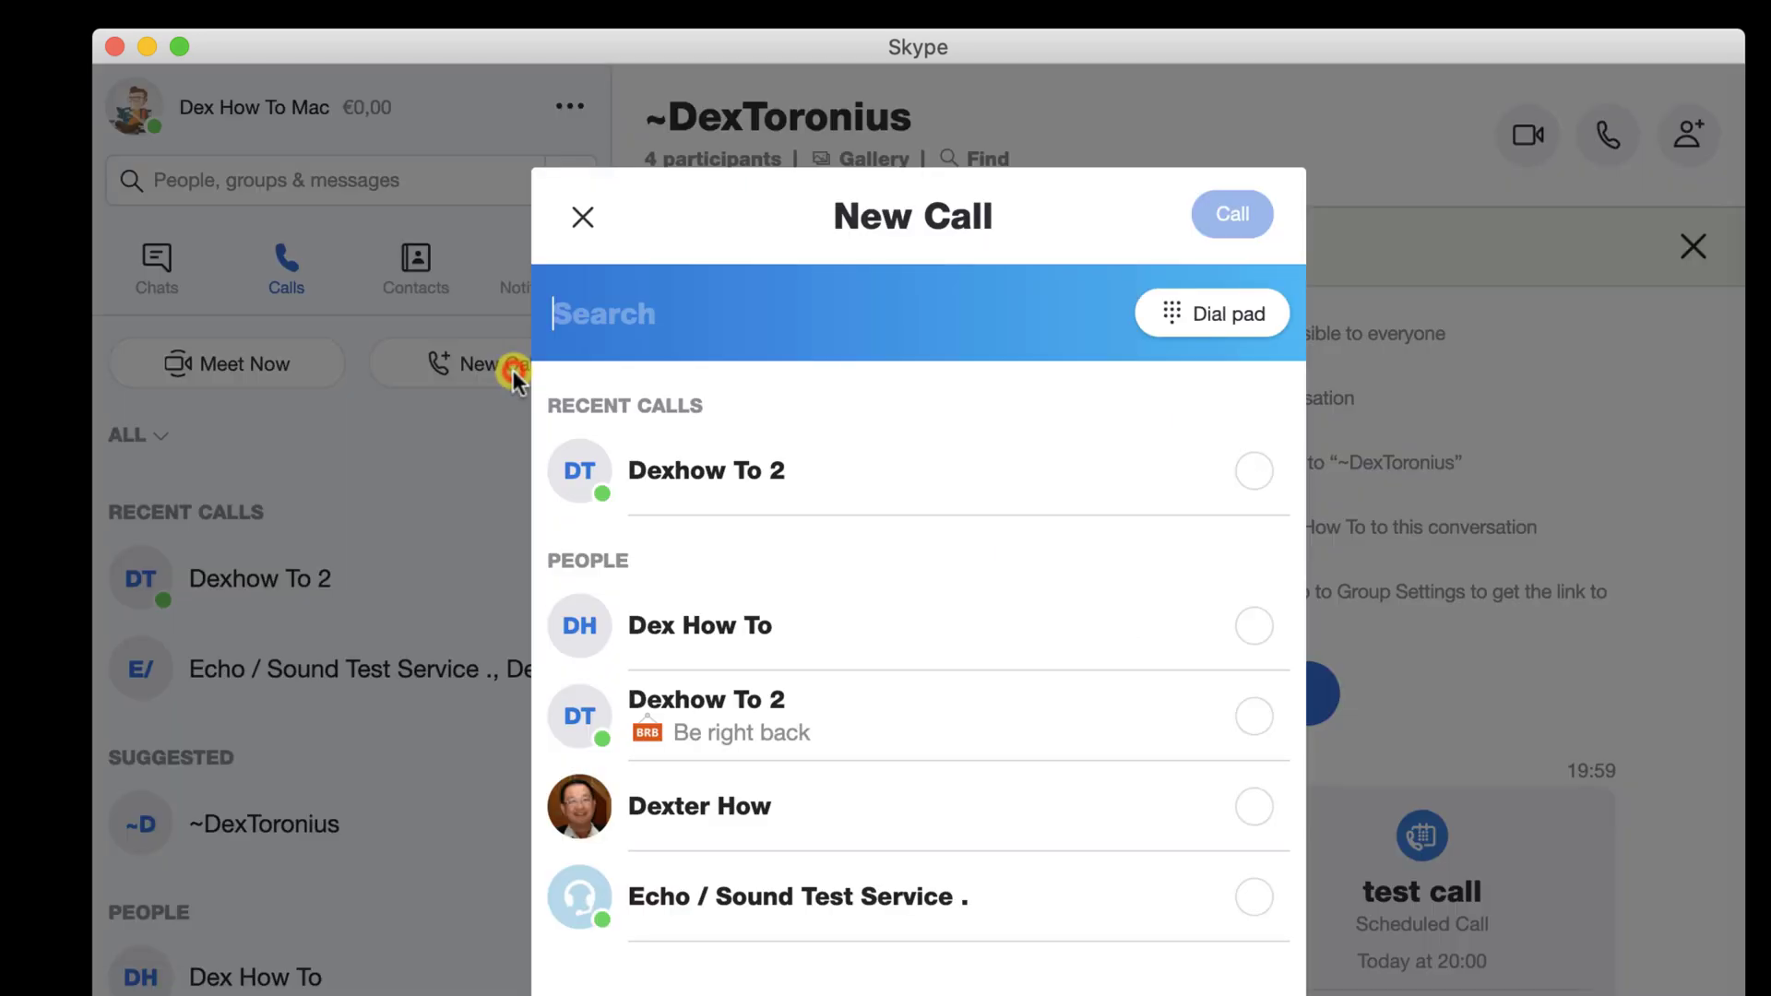
Select Dexhow To 2, Dex How To and Echo / Sound Test Service and place the call
click(1251, 470)
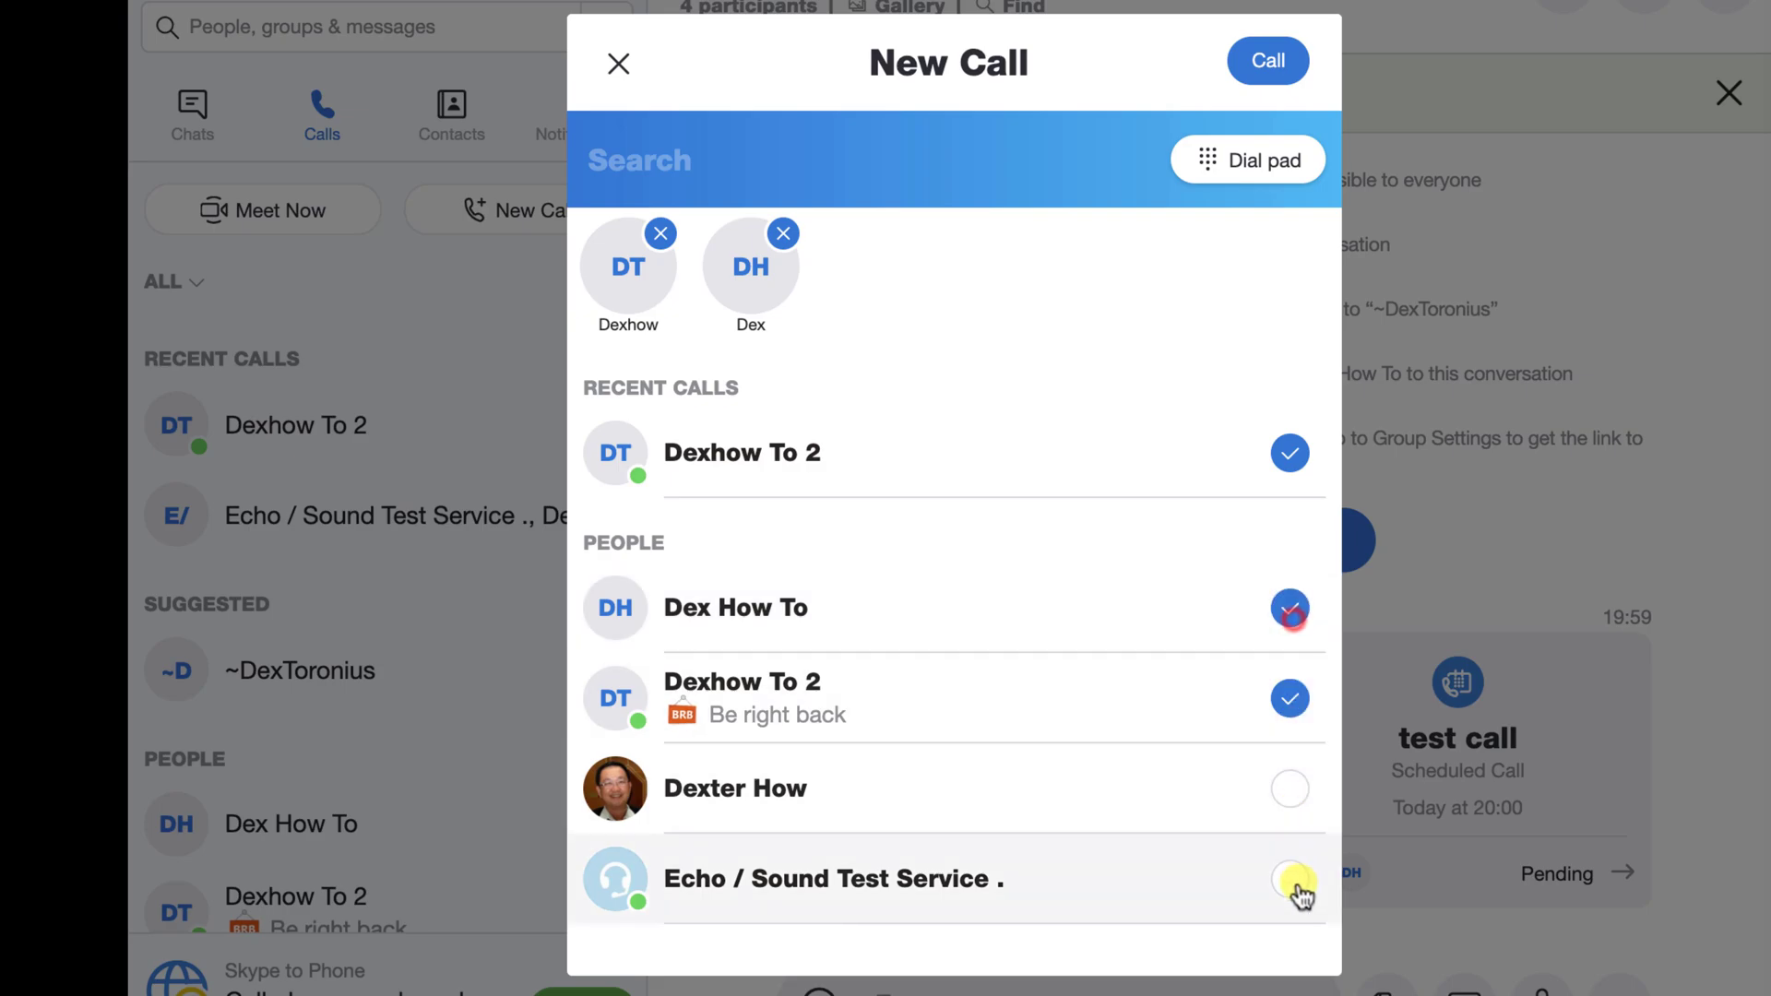
click(1290, 881)
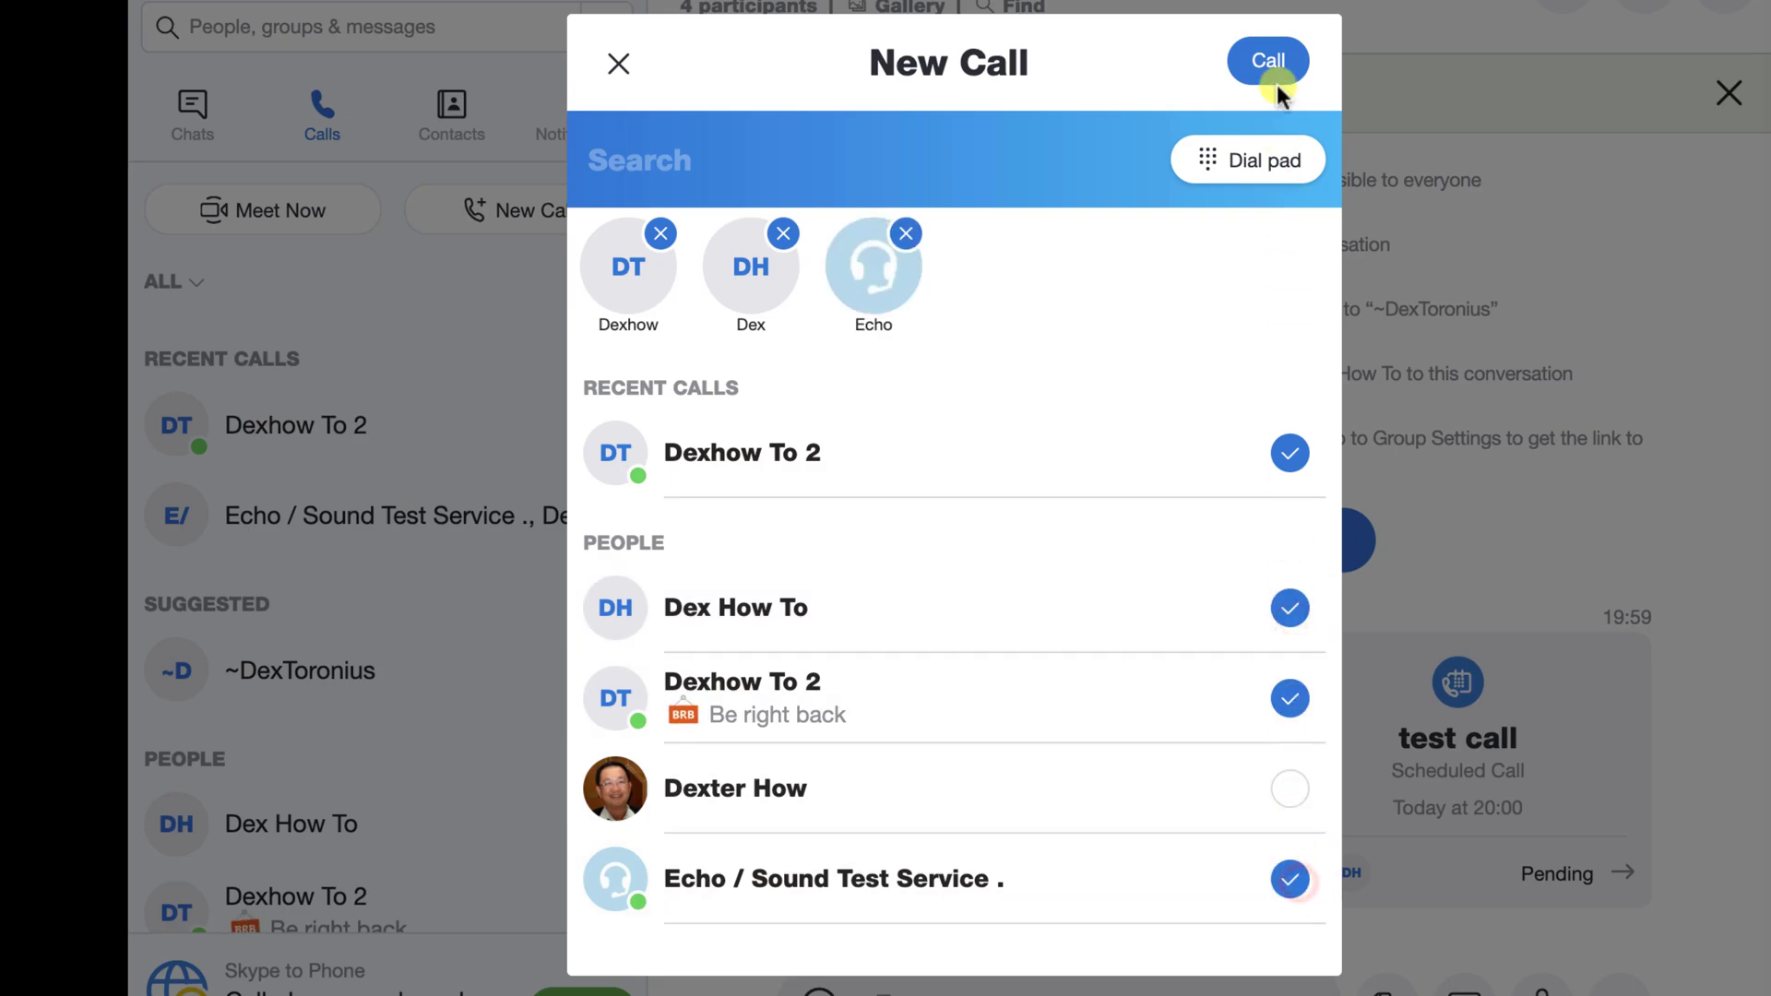
click(1268, 61)
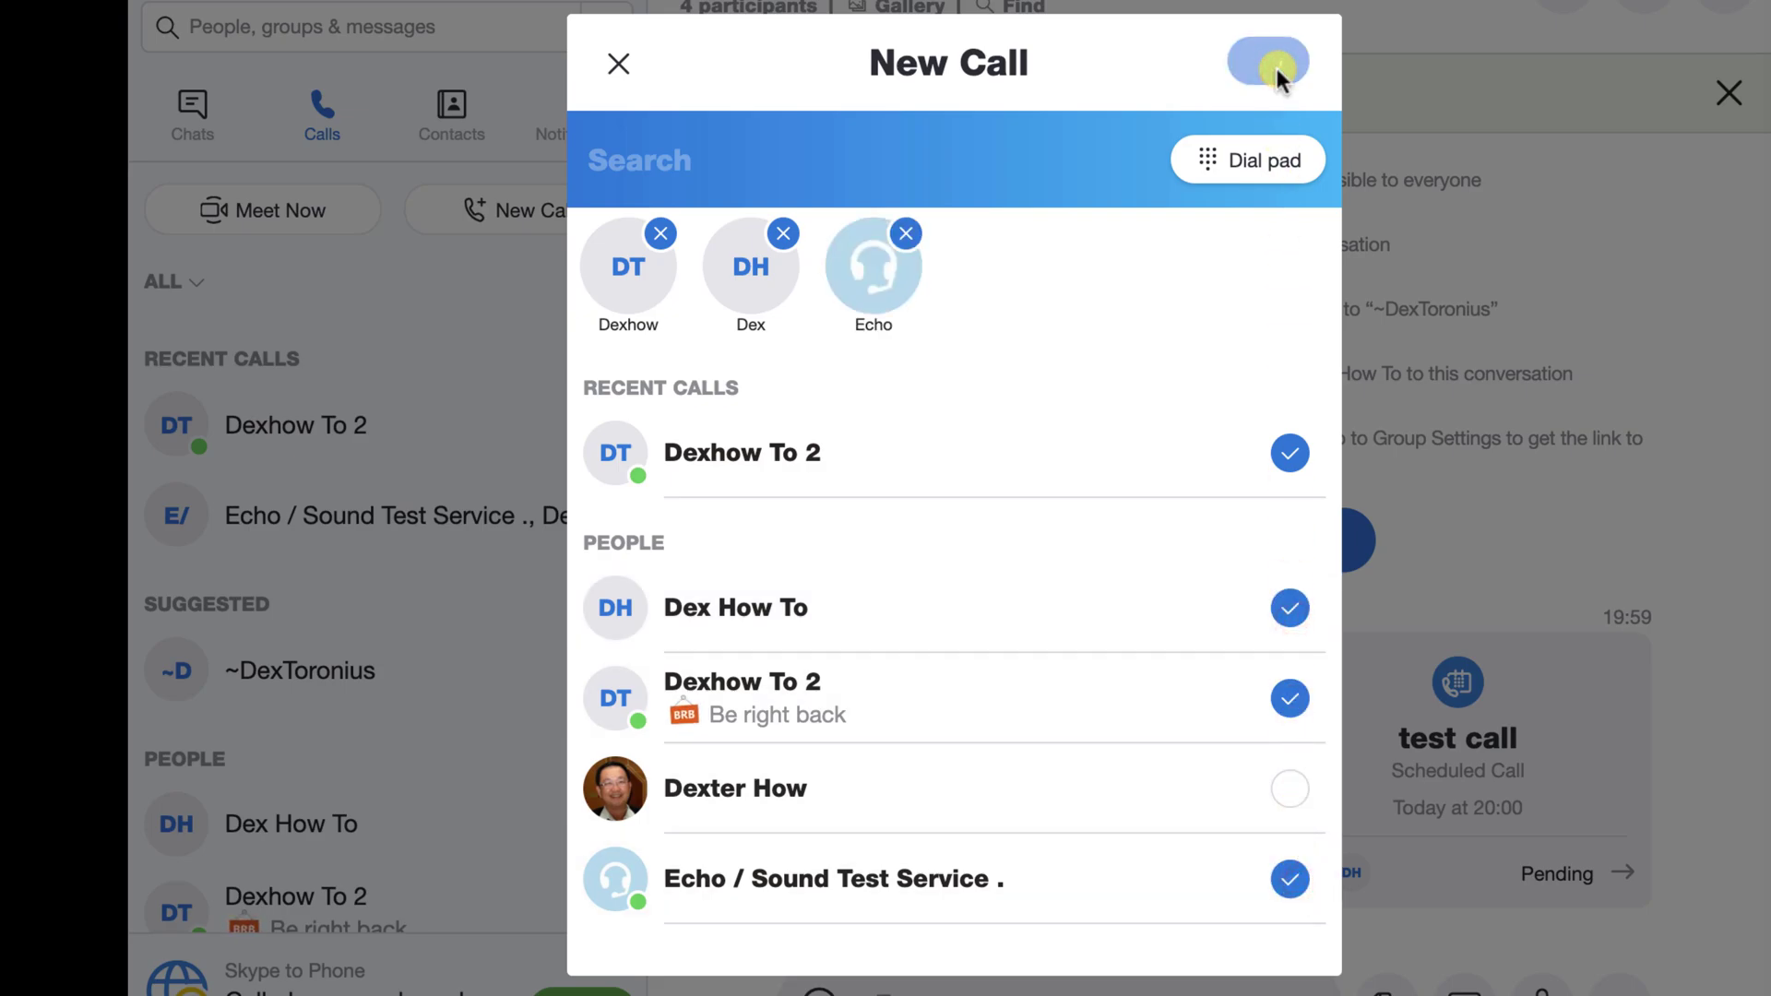
Let the group call connect with Dexhow To 2 and Echo / Sound Test Service and ring Dex How To
click(1264, 63)
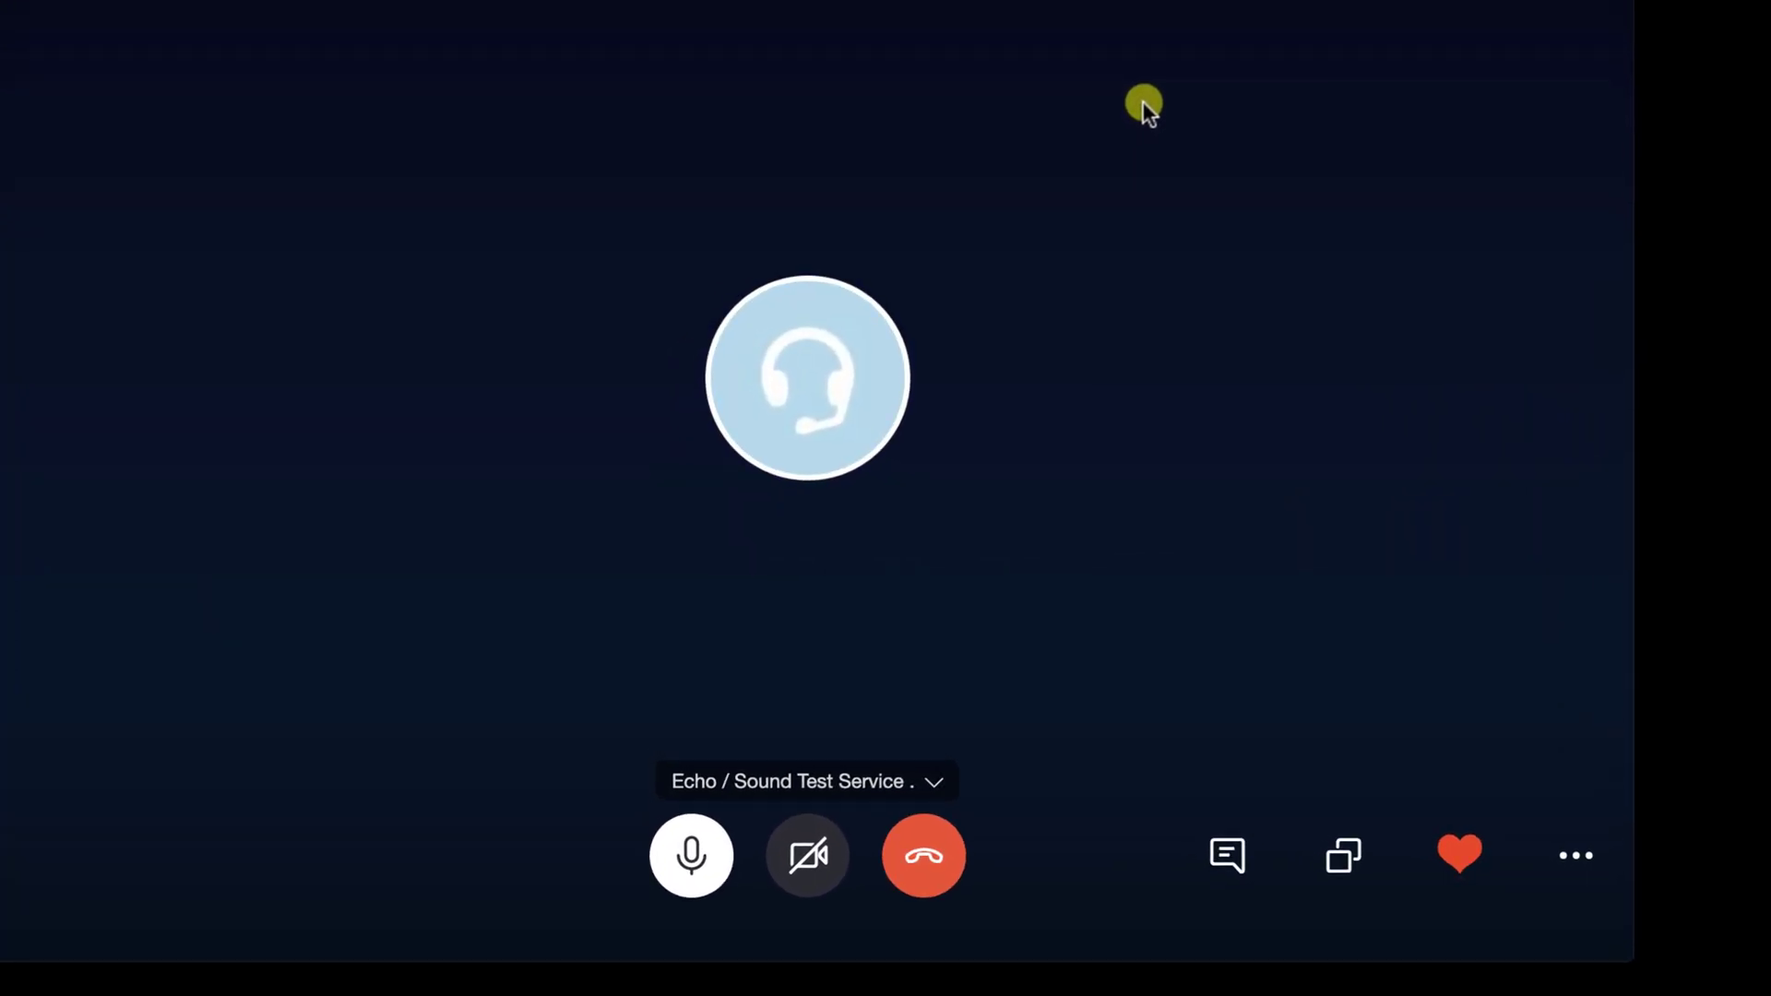
click(690, 854)
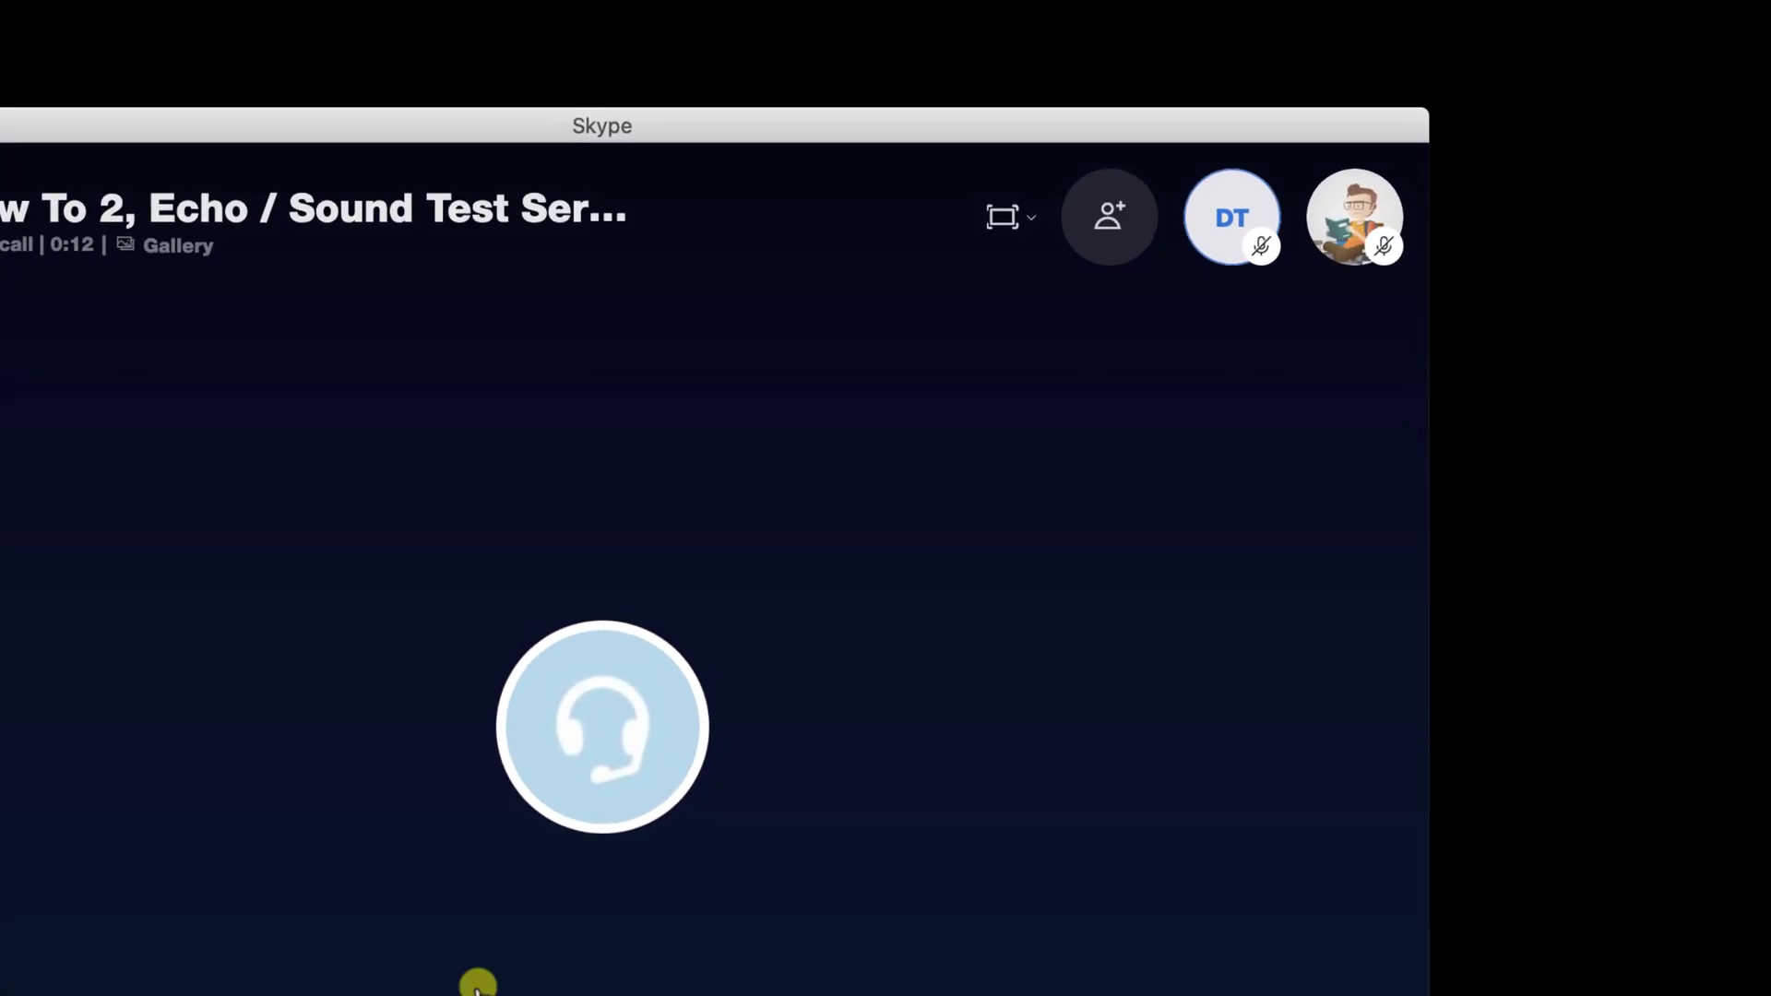
mouse_move(456, 647)
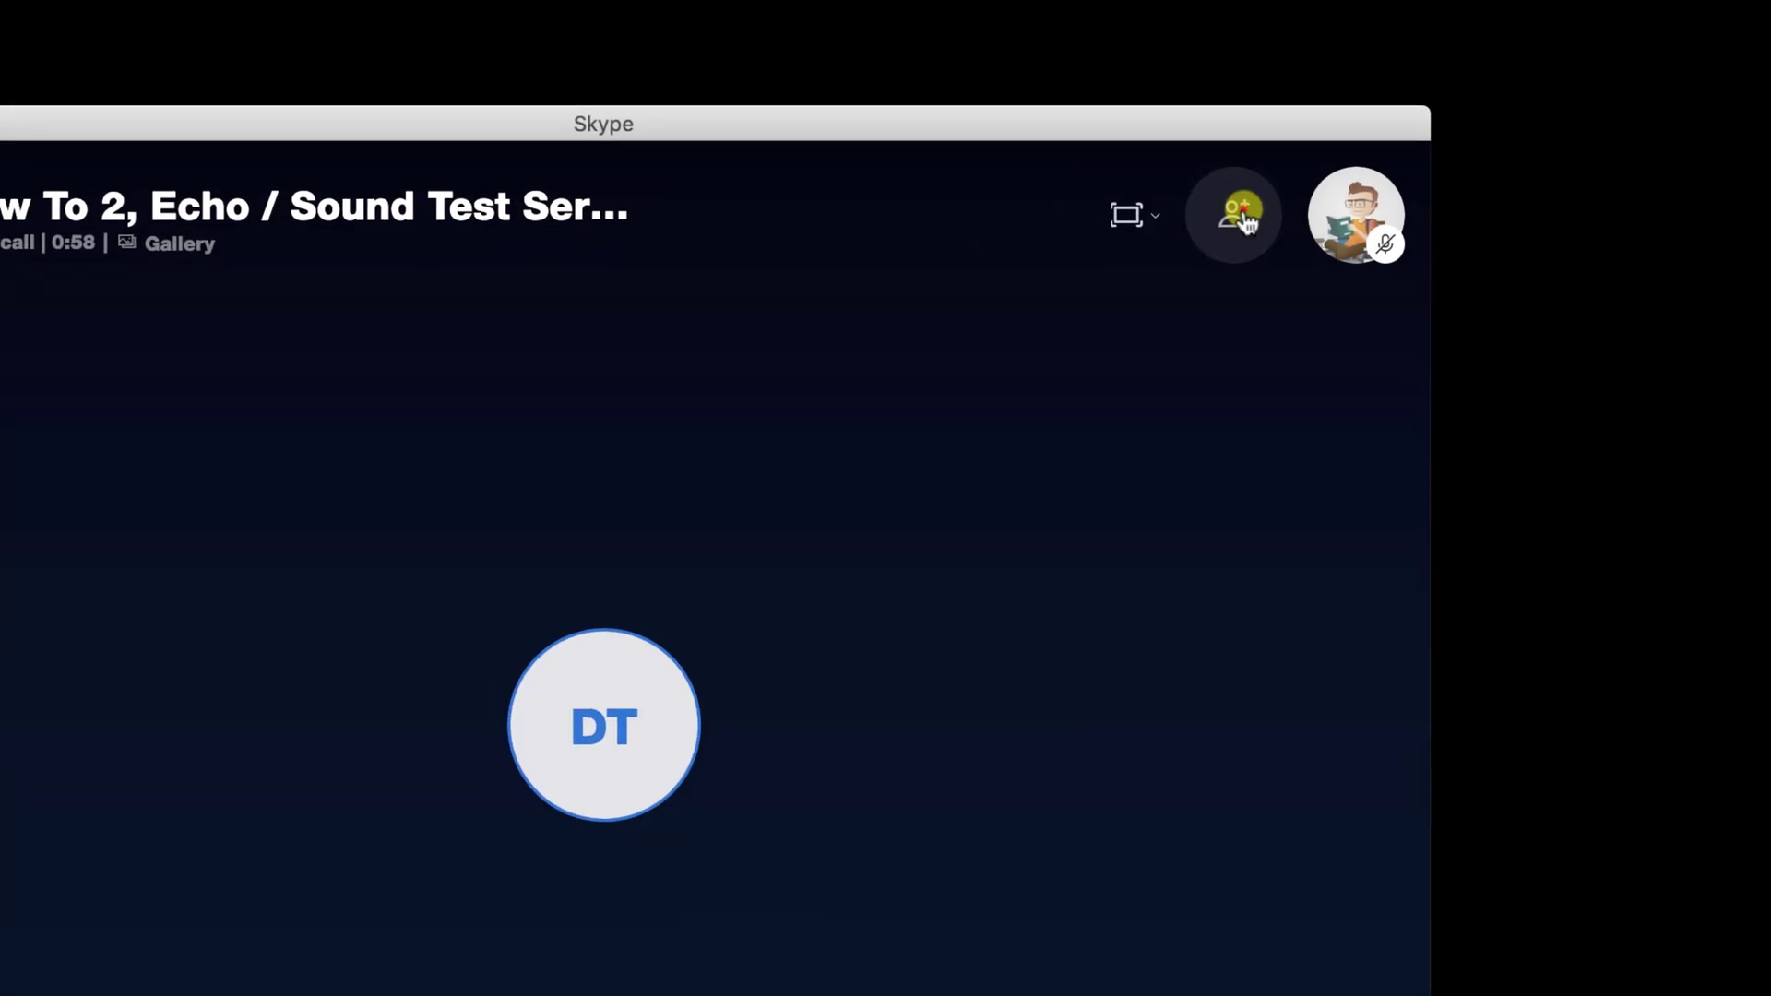
click(1230, 214)
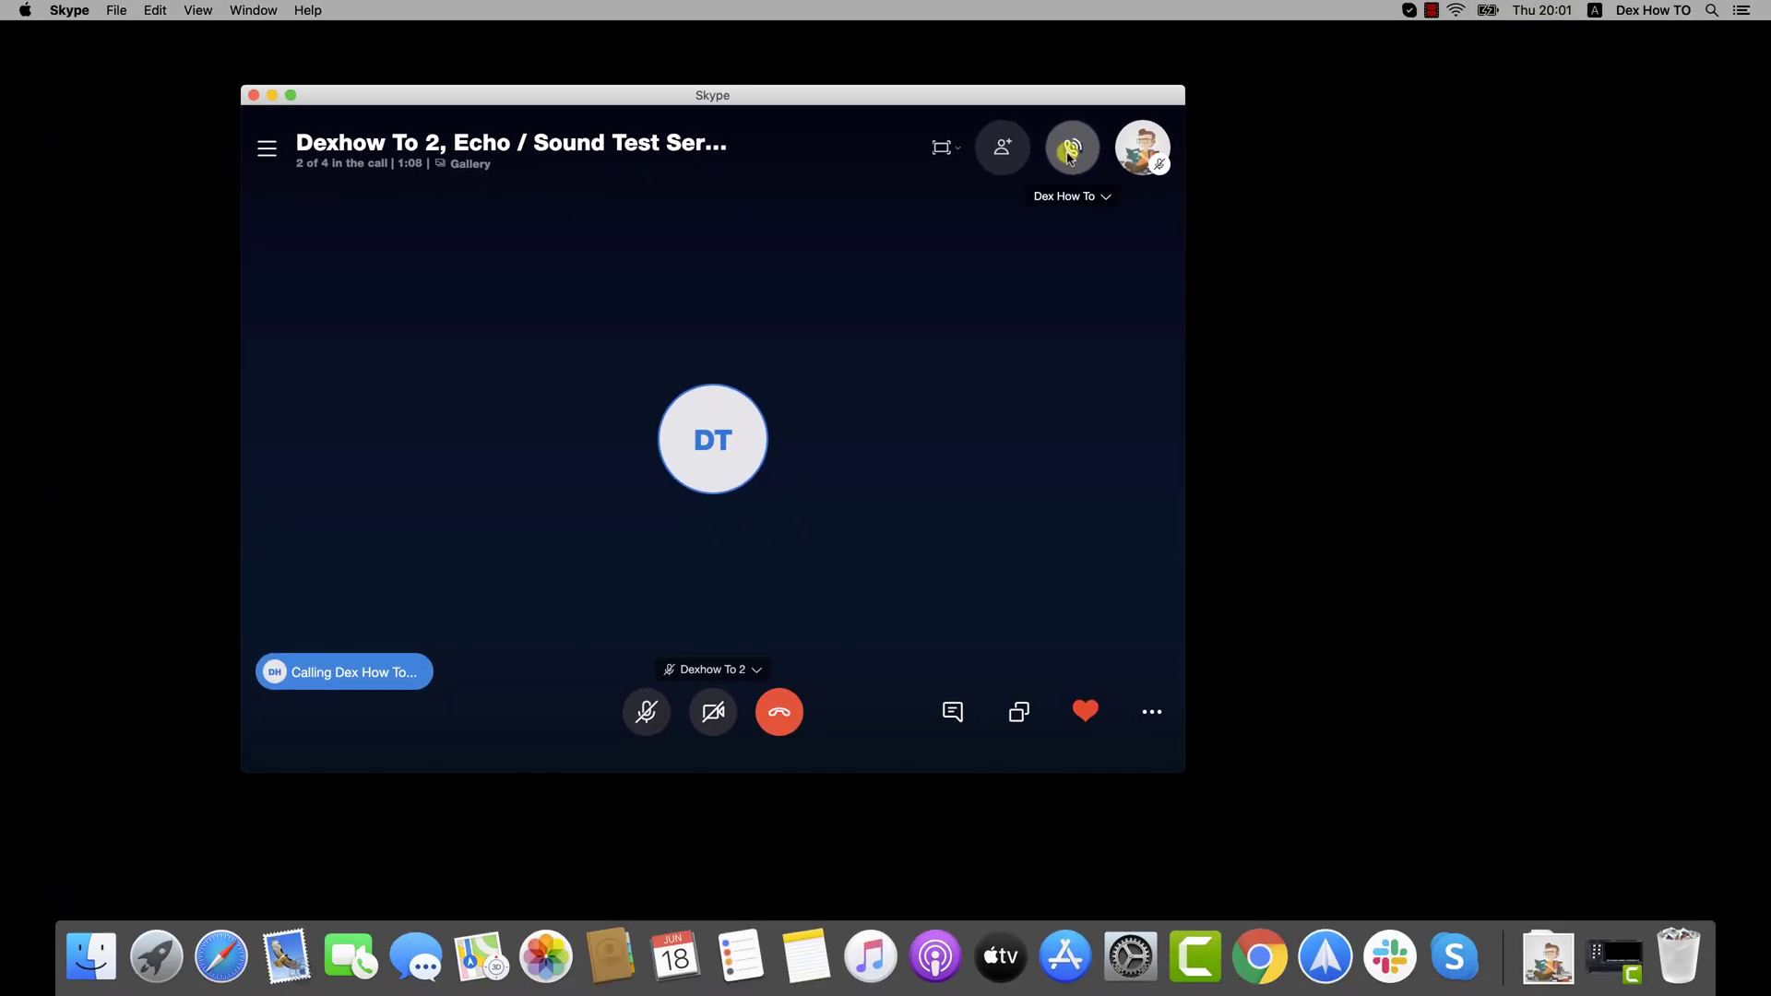
Show the in-call reactions strip via the heart reaction button
click(712, 713)
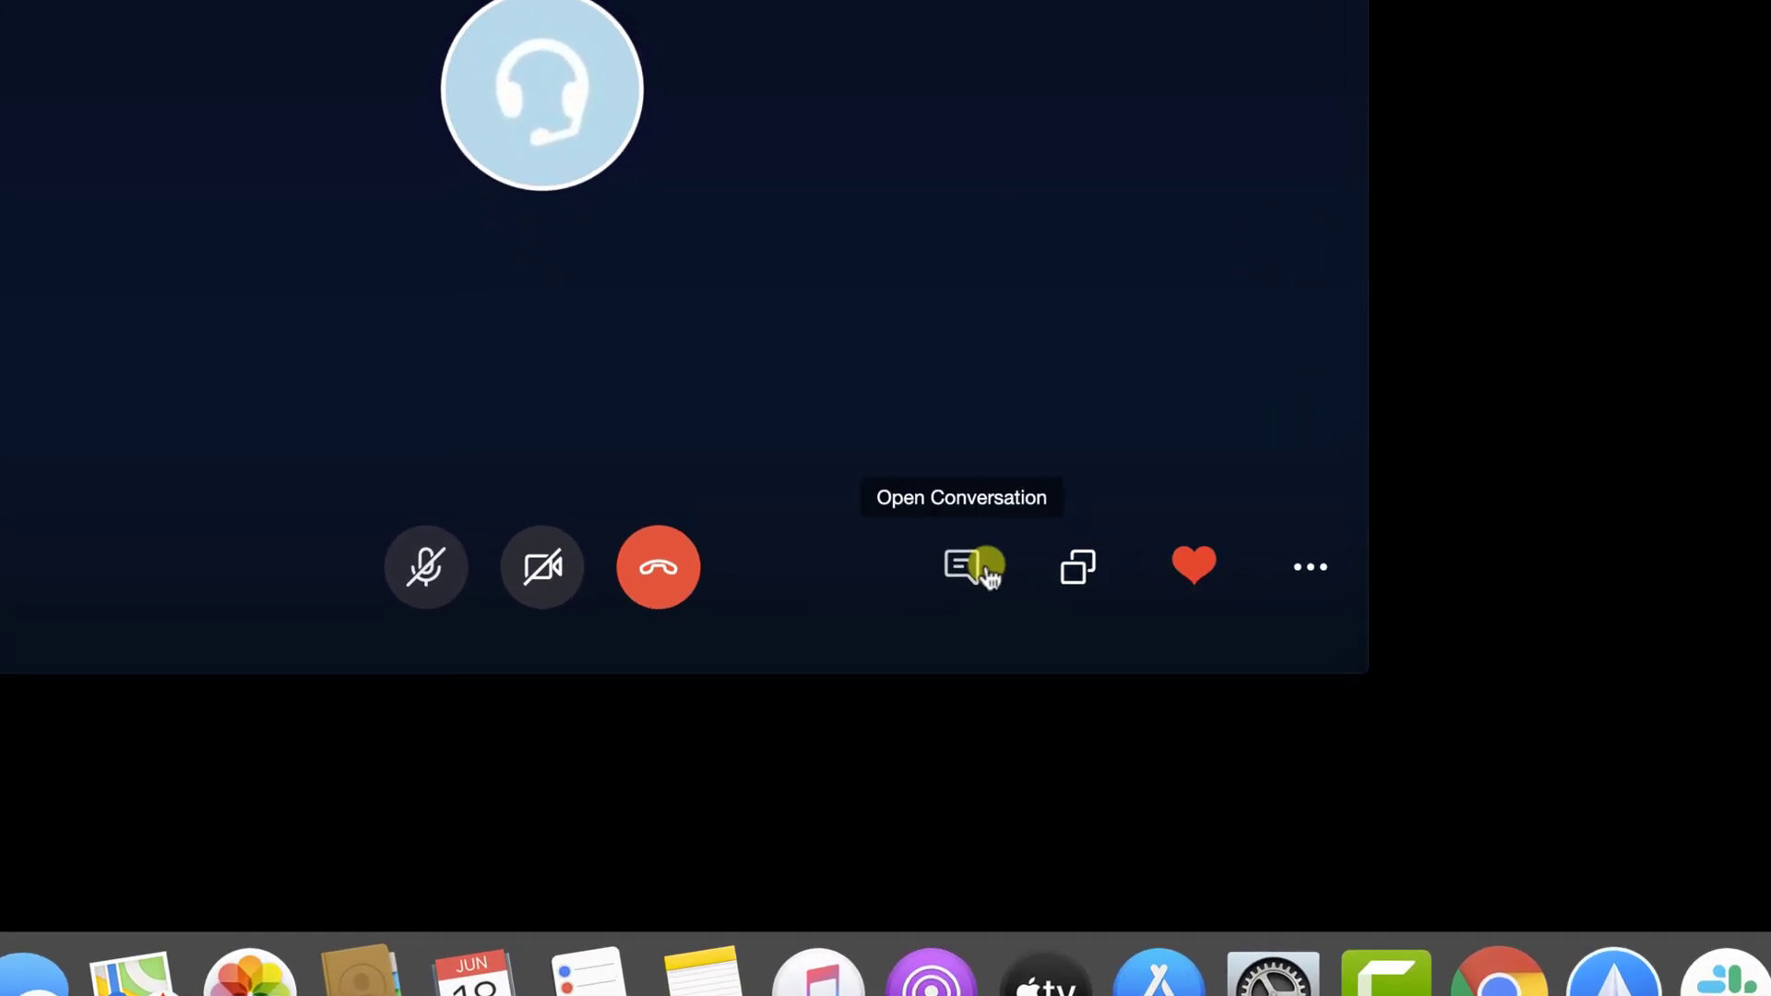
mouse_move(1091, 570)
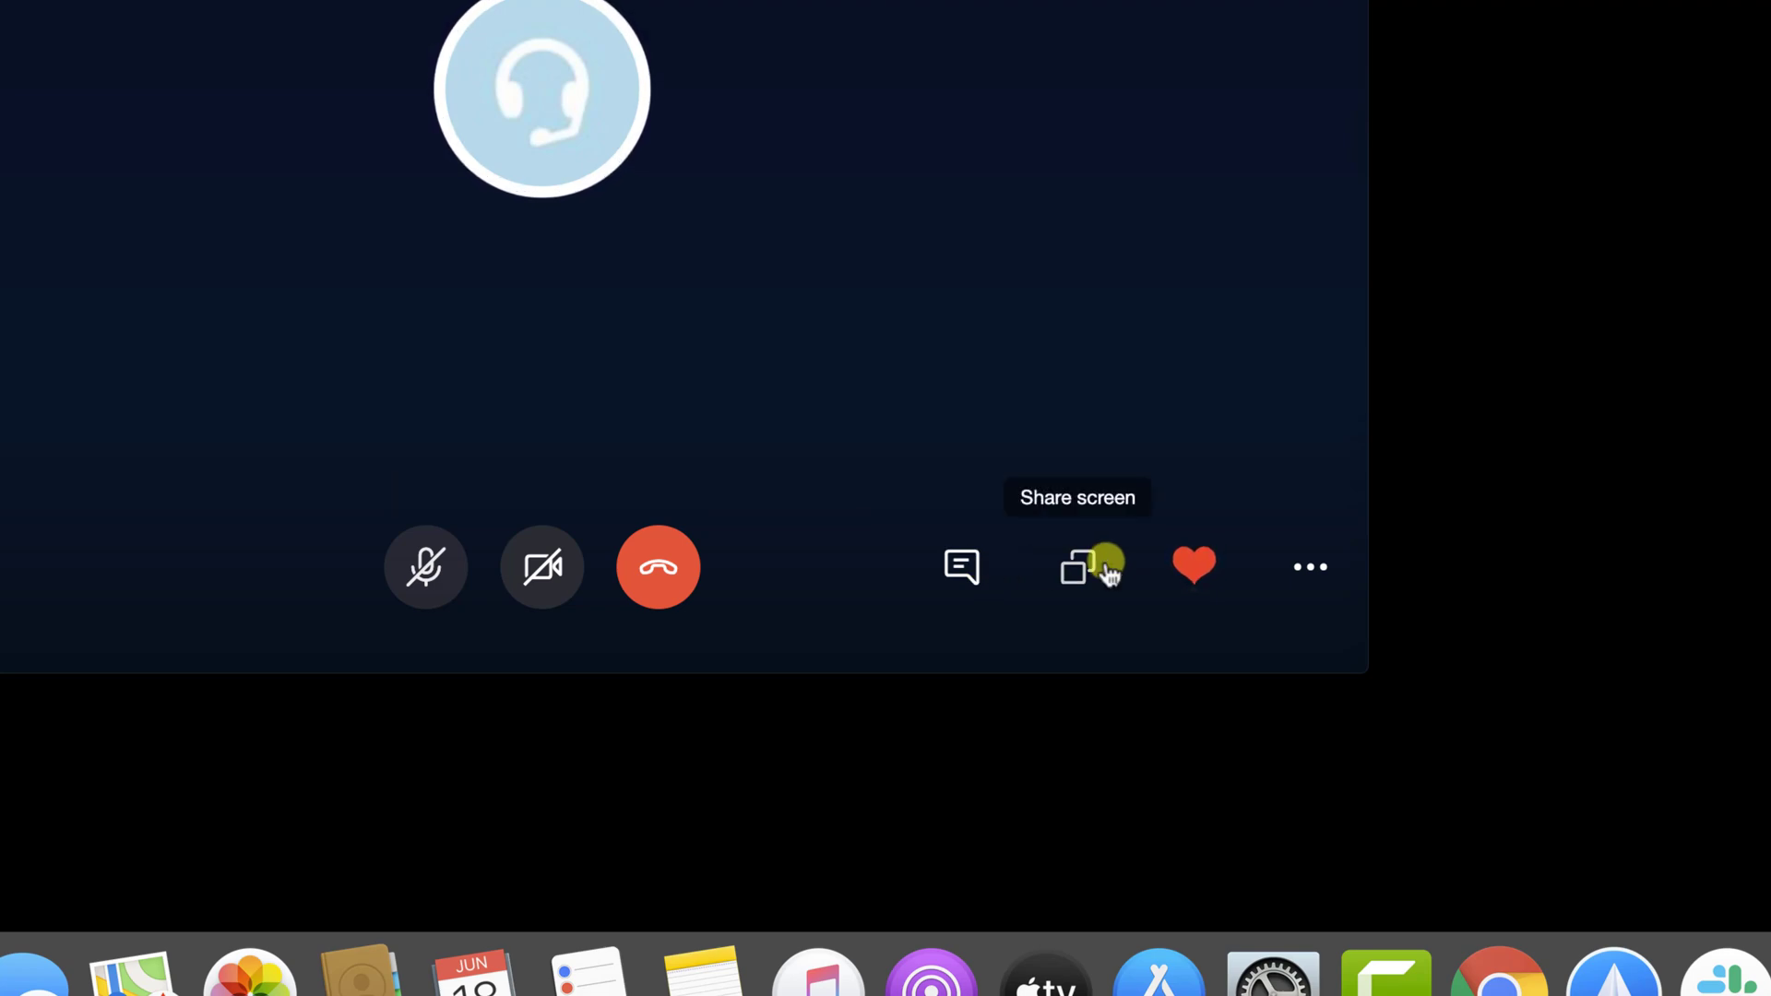
click(1194, 567)
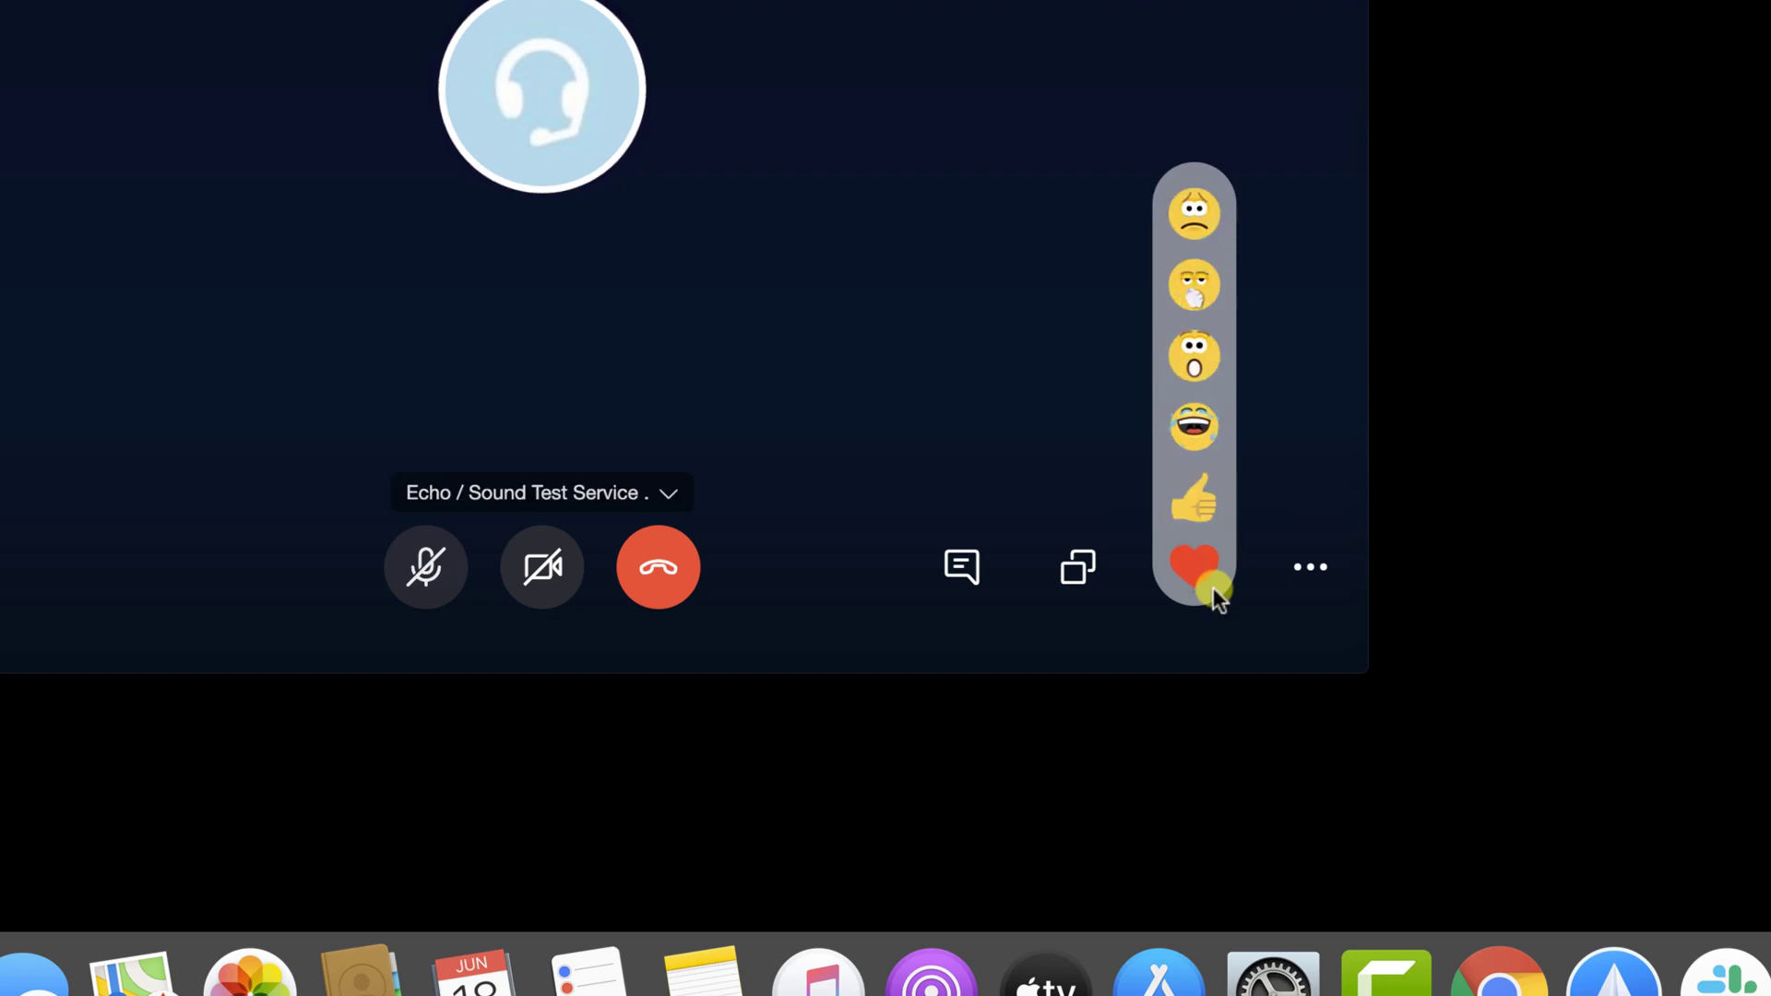
Show the More options menu with recording, snapshot, subtitles and hold
click(1310, 567)
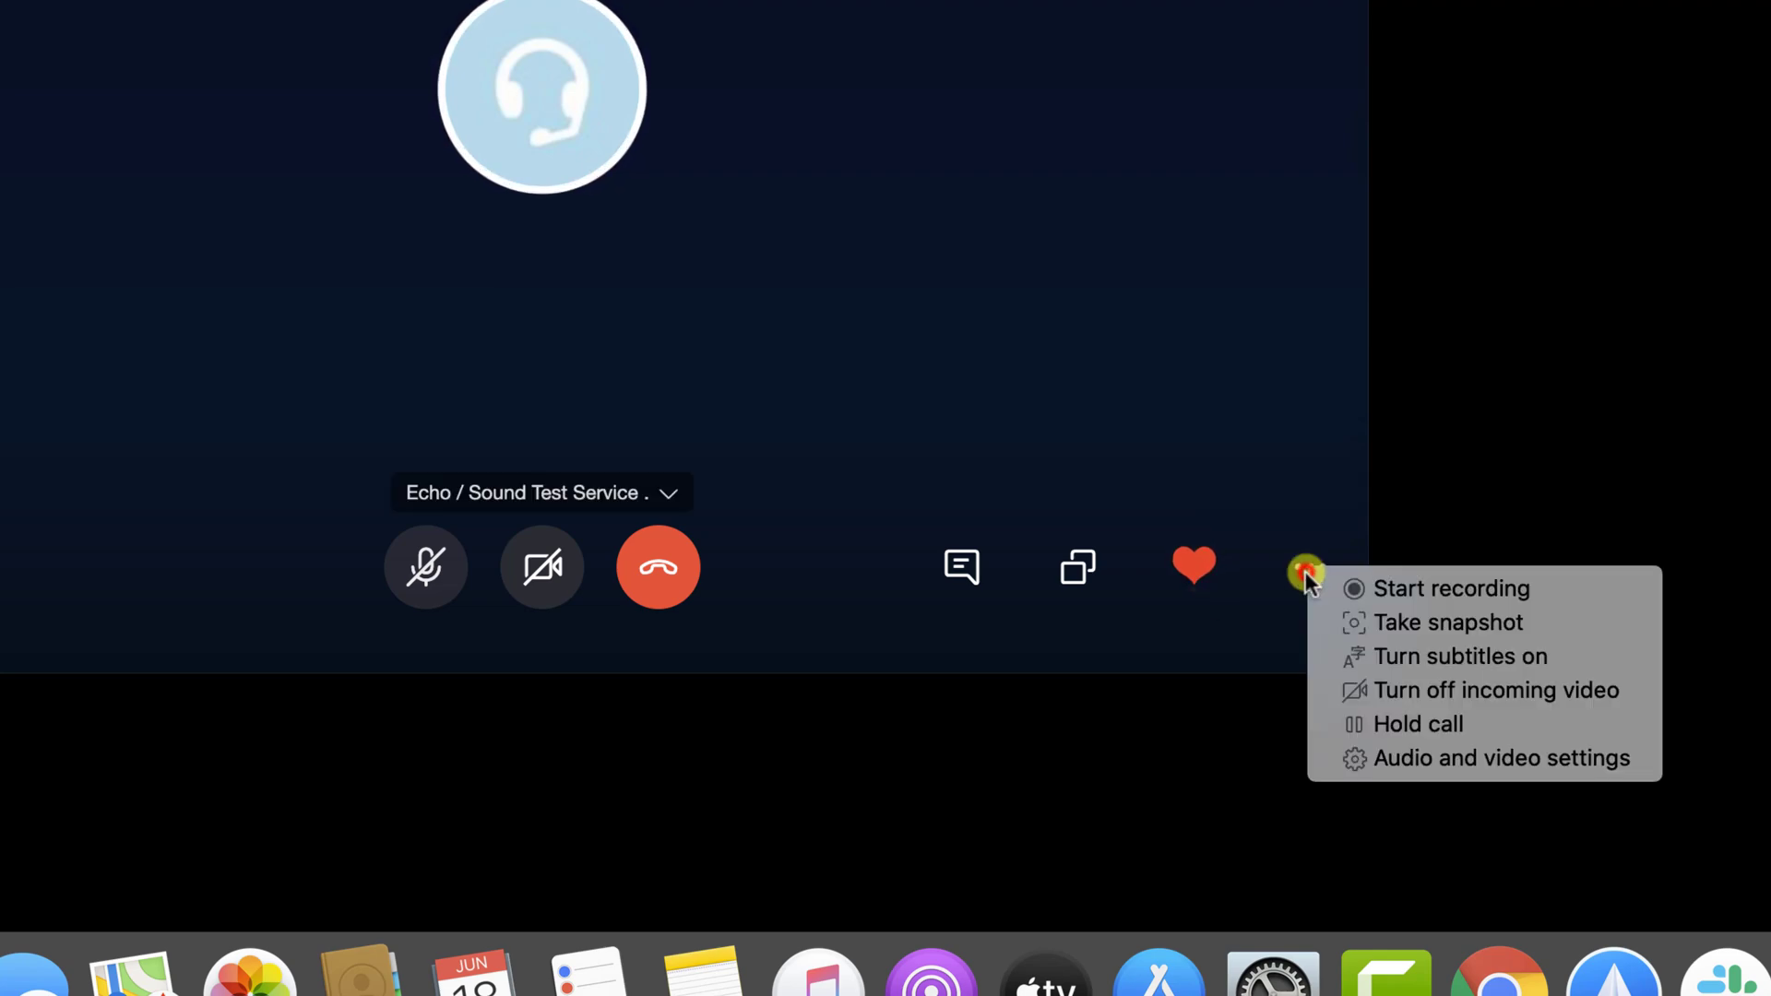